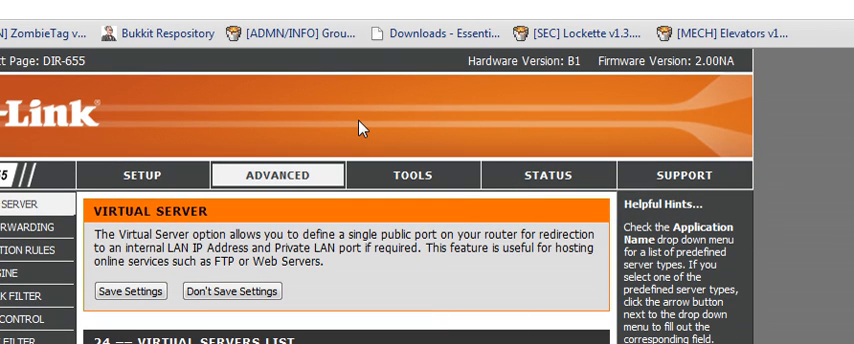
{"action": "mouse_move", "coordinate": [396, 104]}
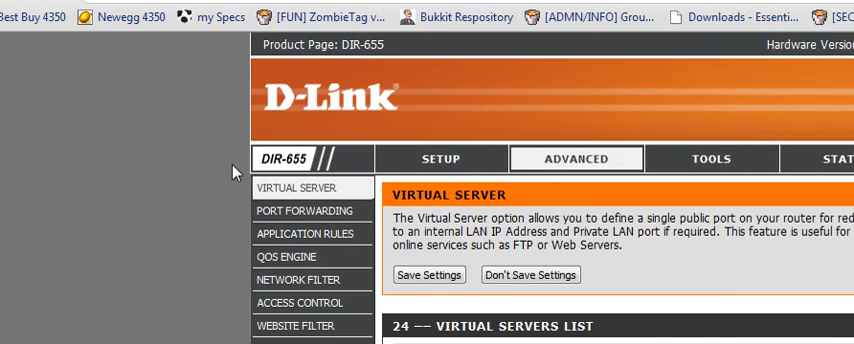
Step: Show the Firewall Settings page with SPI enabled, NAT endpoint filtering and anti-spoof checking options
{"action": "scroll", "scroll_direction": "down", "scroll_amount": 3}
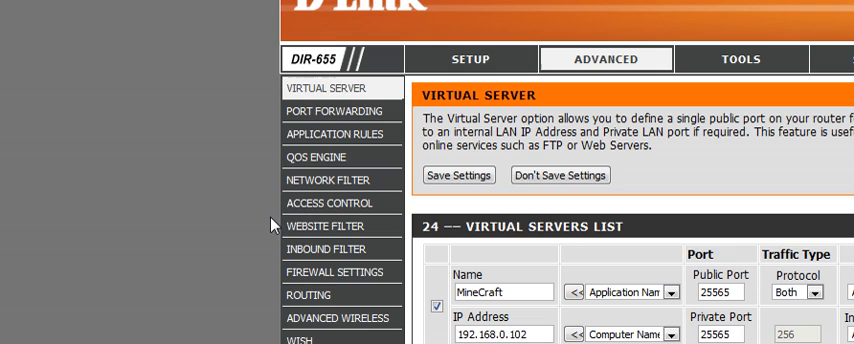
{"action": "mouse_move", "coordinate": [416, 224]}
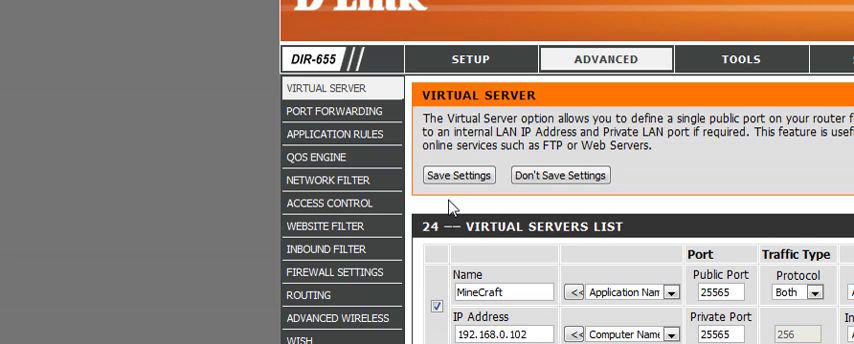
{"action": "left_click", "coordinate": [336, 272]}
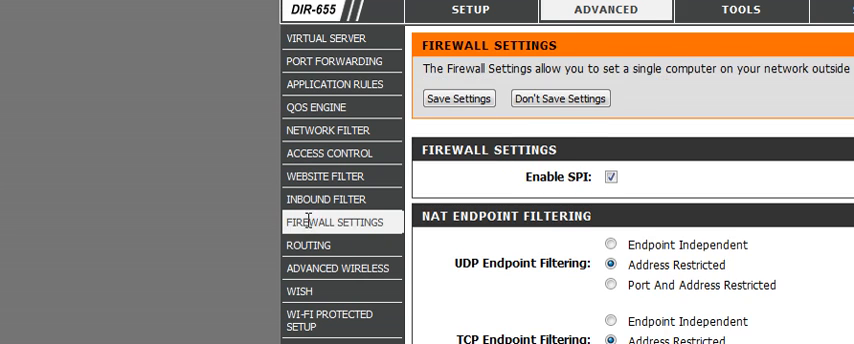
{"action": "scroll", "scroll_direction": "down", "scroll_amount": 3}
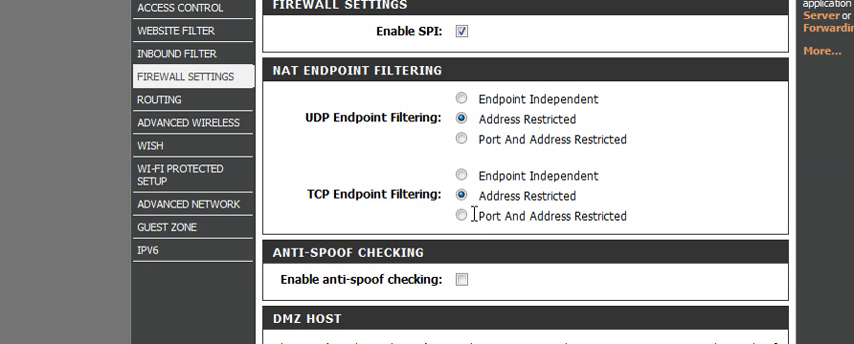
{"action": "mouse_move", "coordinate": [470, 218]}
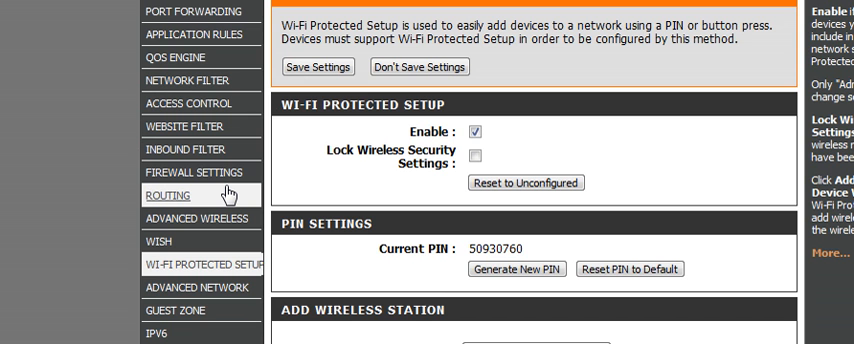
{"action": "mouse_move", "coordinate": [326, 162]}
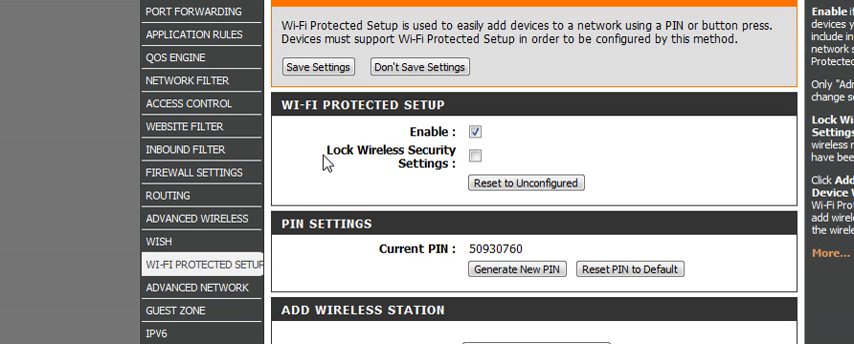
{"action": "mouse_move", "coordinate": [458, 156]}
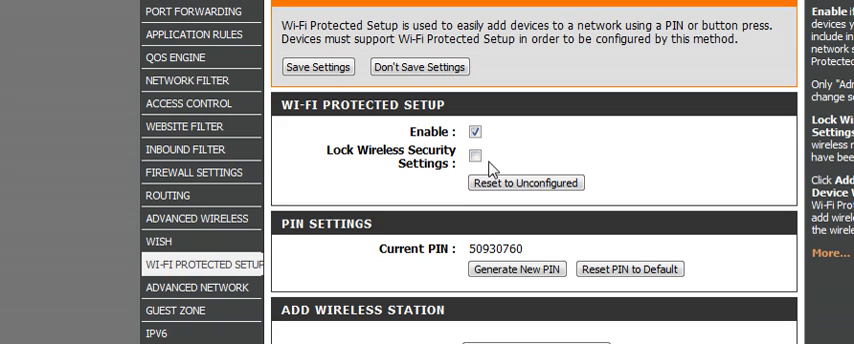
{"action": "mouse_move", "coordinate": [492, 170]}
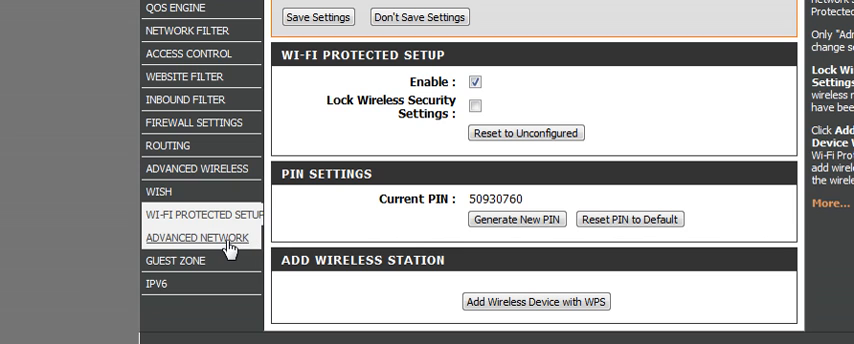
Step: Review the Advanced Network page: UPnP, PPPoE pass-through, WAN ping off, WAN port speed auto
{"action": "left_click", "coordinate": [192, 238]}
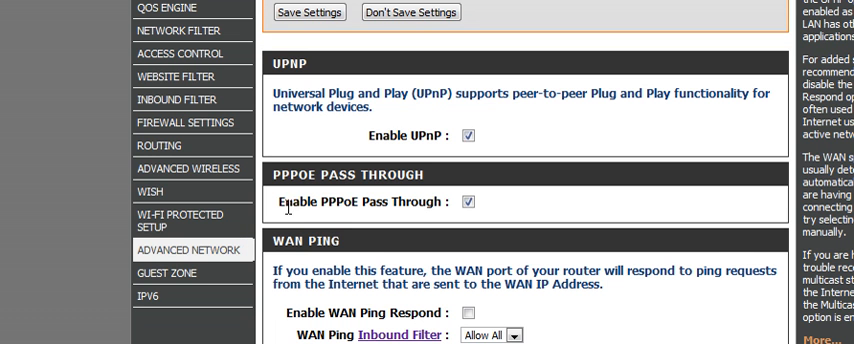
{"action": "double_click", "coordinate": [356, 200]}
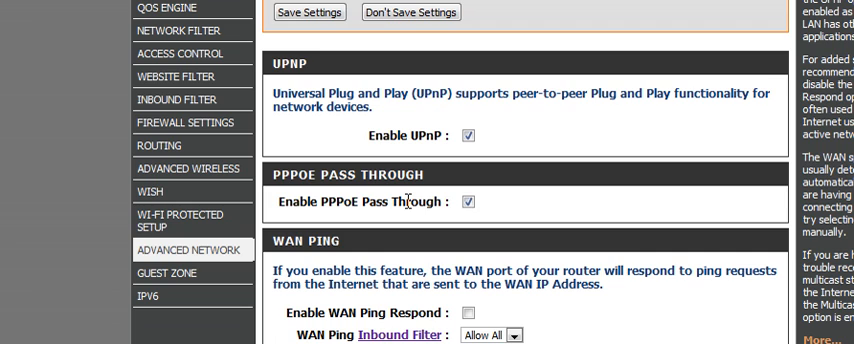
{"action": "mouse_move", "coordinate": [470, 226]}
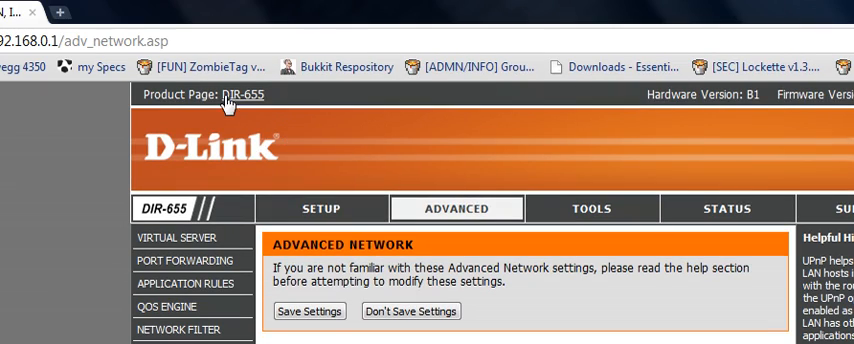
{"action": "scroll", "scroll_direction": "down", "scroll_amount": 3}
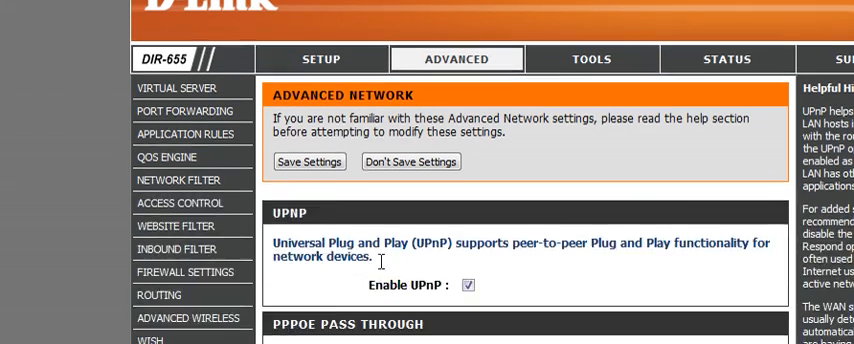
{"action": "scroll", "scroll_direction": "down", "scroll_amount": 3}
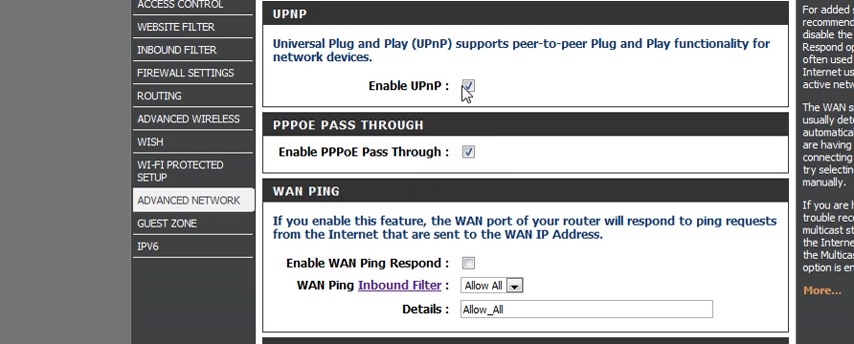
{"action": "scroll", "scroll_direction": "down", "scroll_amount": 3}
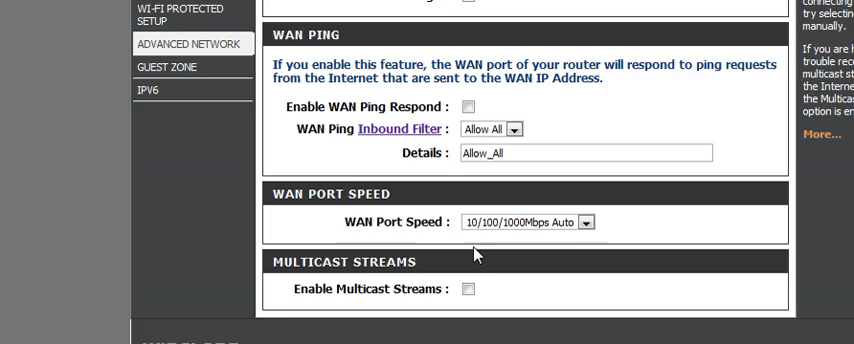
{"action": "scroll", "scroll_direction": "up", "scroll_amount": 3}
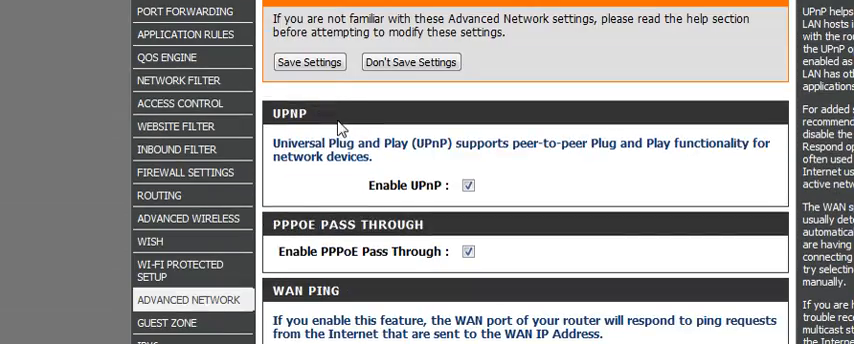
{"action": "left_click", "coordinate": [308, 62]}
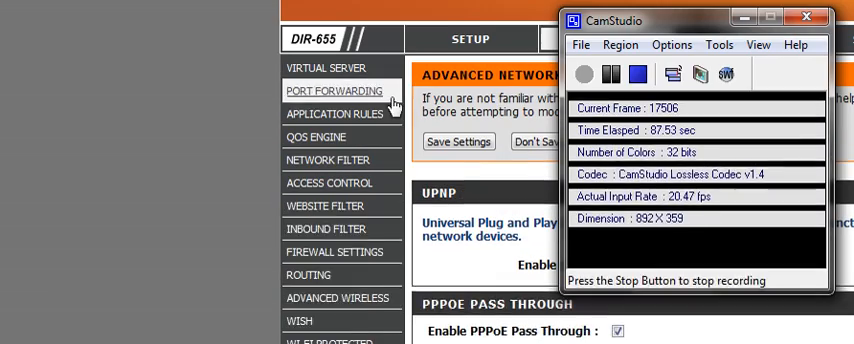
Step: Move CamStudio aside so the browser with the Advanced Network page is in front
{"action": "left_click", "coordinate": [608, 74]}
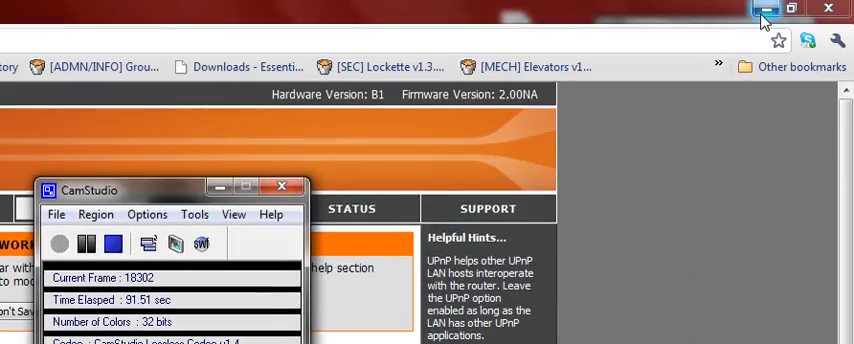
{"action": "left_click", "coordinate": [762, 10]}
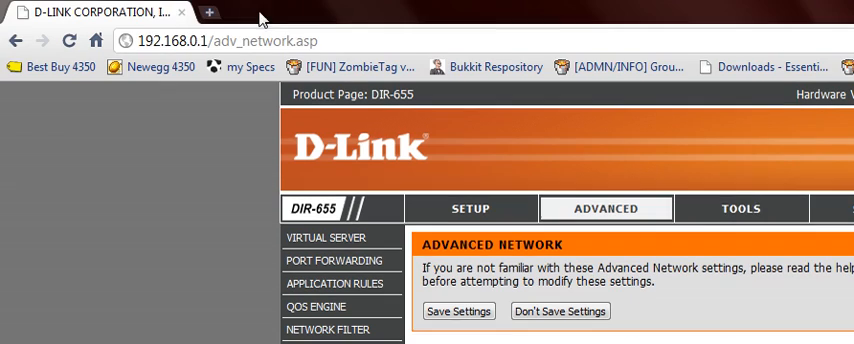
Step: Load whatsmyip.org in the browser to show the public IP address banner
{"action": "type", "text": "whatsmyip.org"}
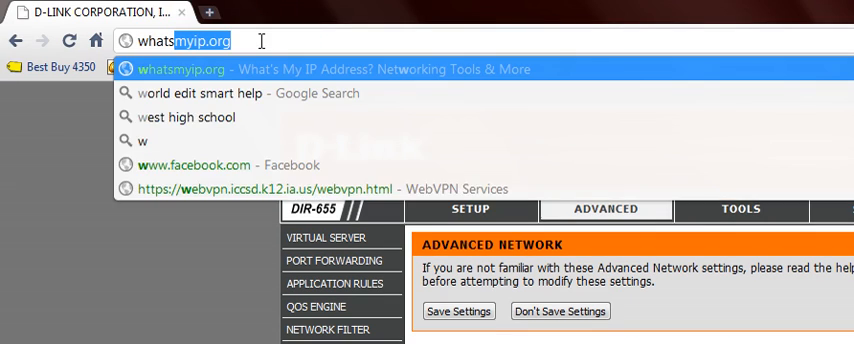
{"action": "left_click", "coordinate": [330, 68]}
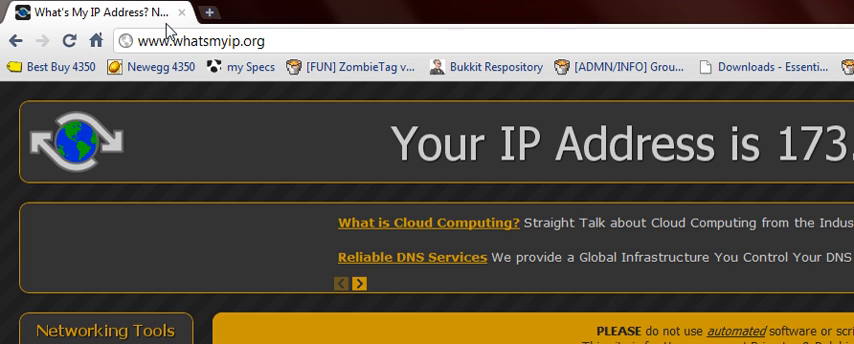
{"action": "mouse_move", "coordinate": [182, 12]}
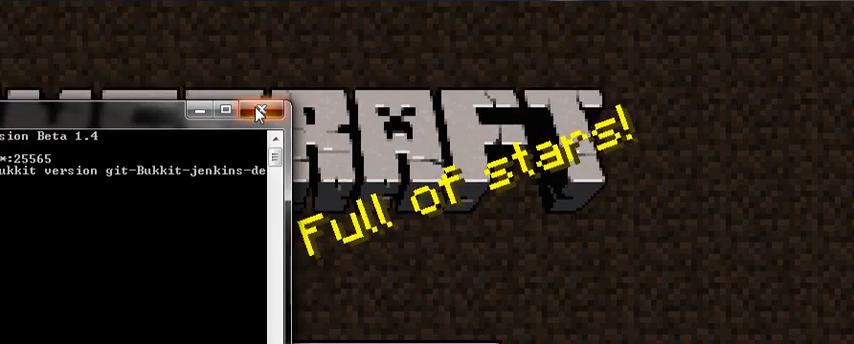
Step: Close the running Bukkit server console window
{"action": "left_click", "coordinate": [262, 112]}
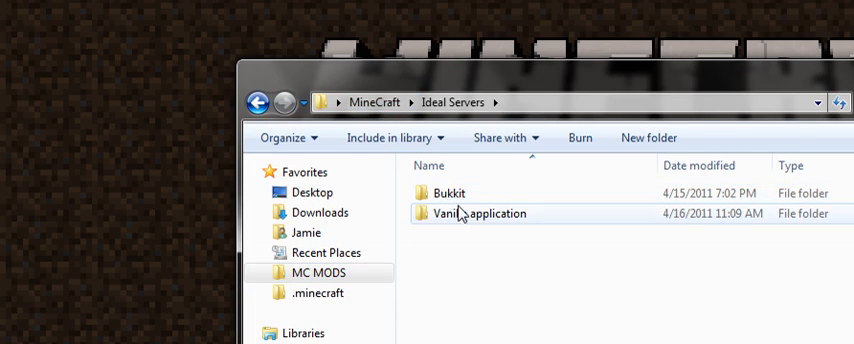
Step: Run Minecraft_Server from the Vanilla folder inside Ideal Servers
{"action": "double_click", "coordinate": [478, 212]}
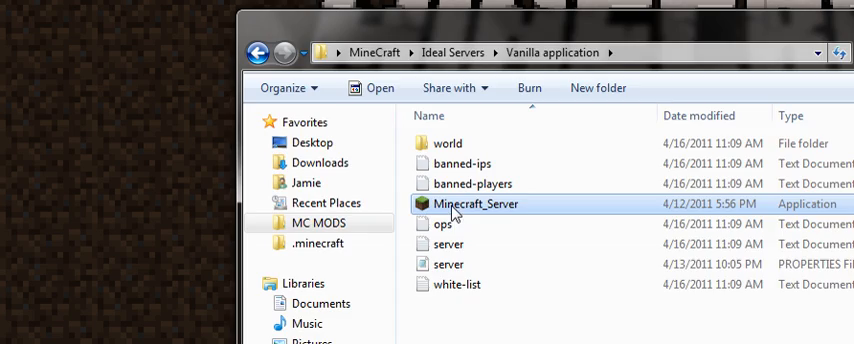
{"action": "double_click", "coordinate": [474, 204]}
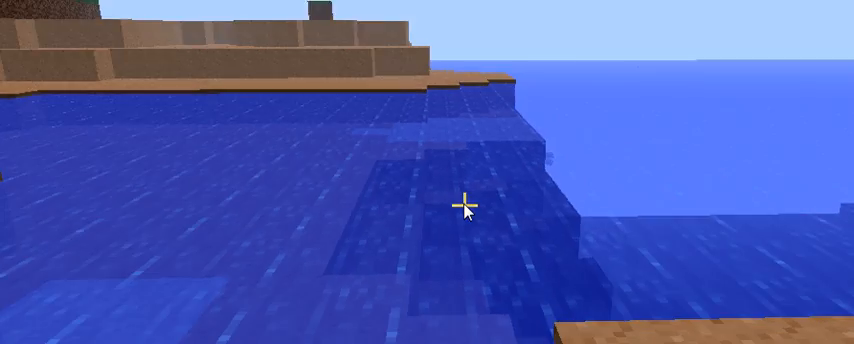
{"action": "mouse_move", "coordinate": [464, 204]}
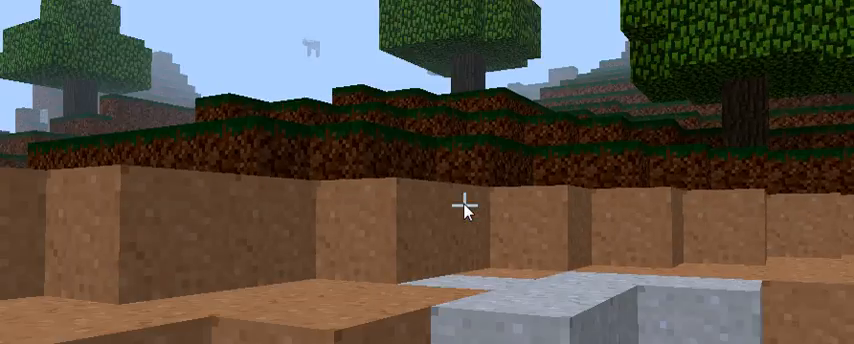